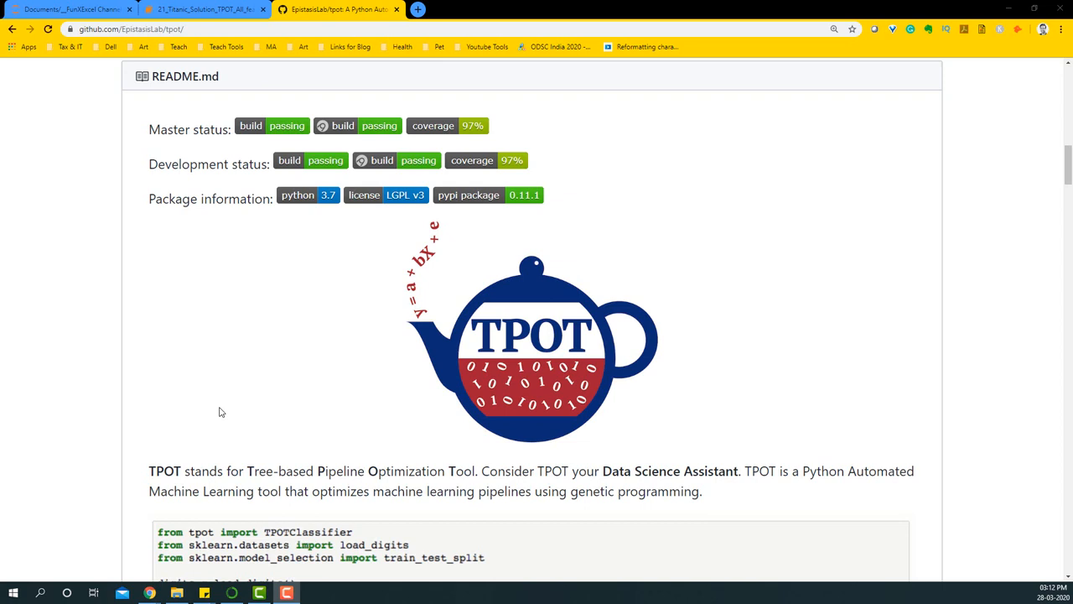
Step: Review the TPOT README overview and export example on GitHub, then switch to the Titanic TPOT notebook
scroll("down", 3)
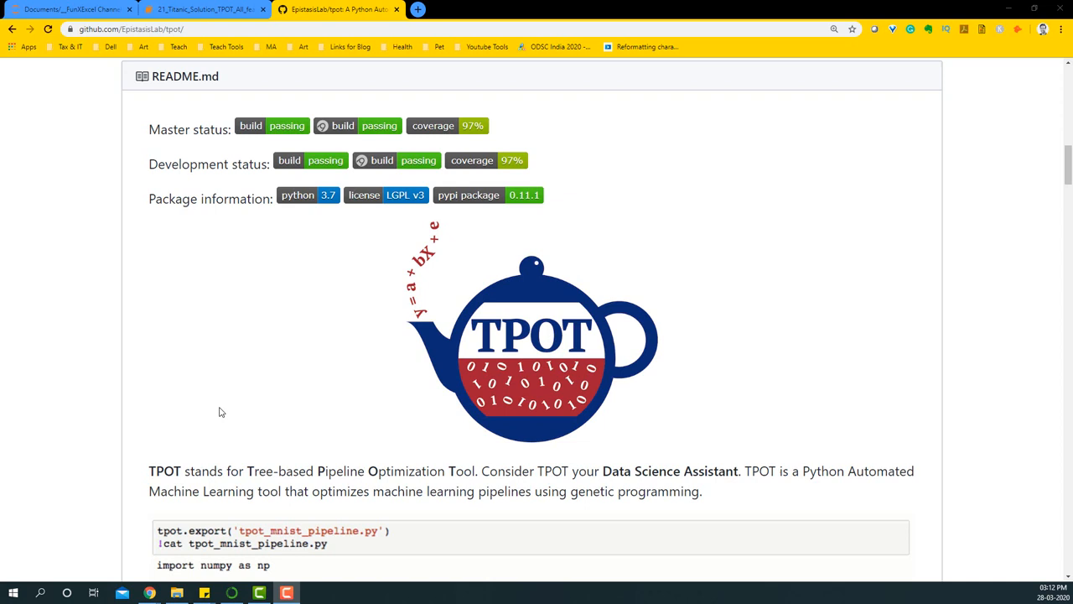
mouse_move(227, 433)
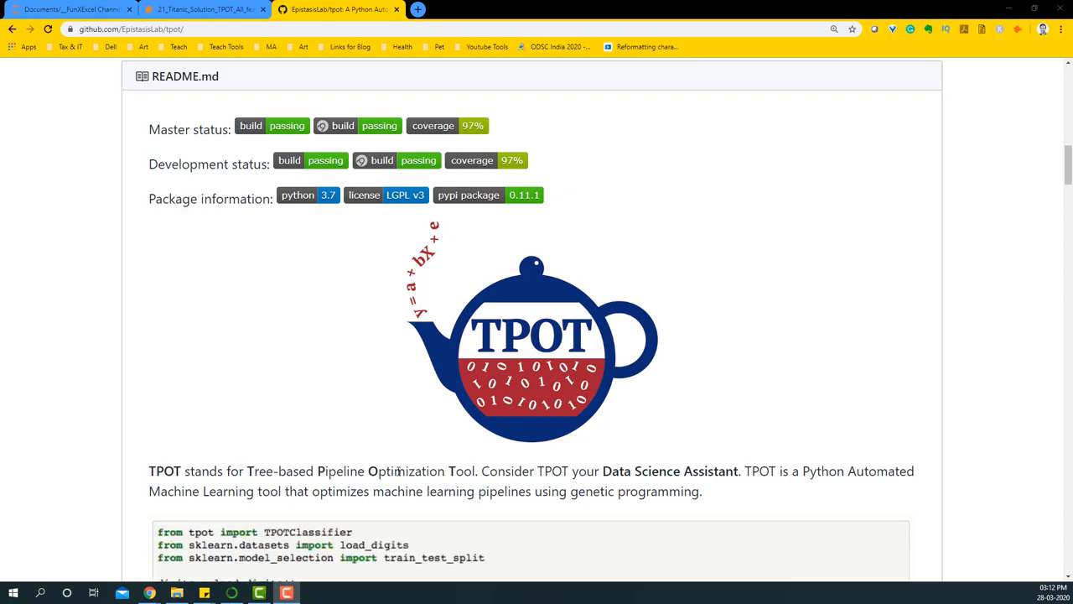
mouse_move(528, 470)
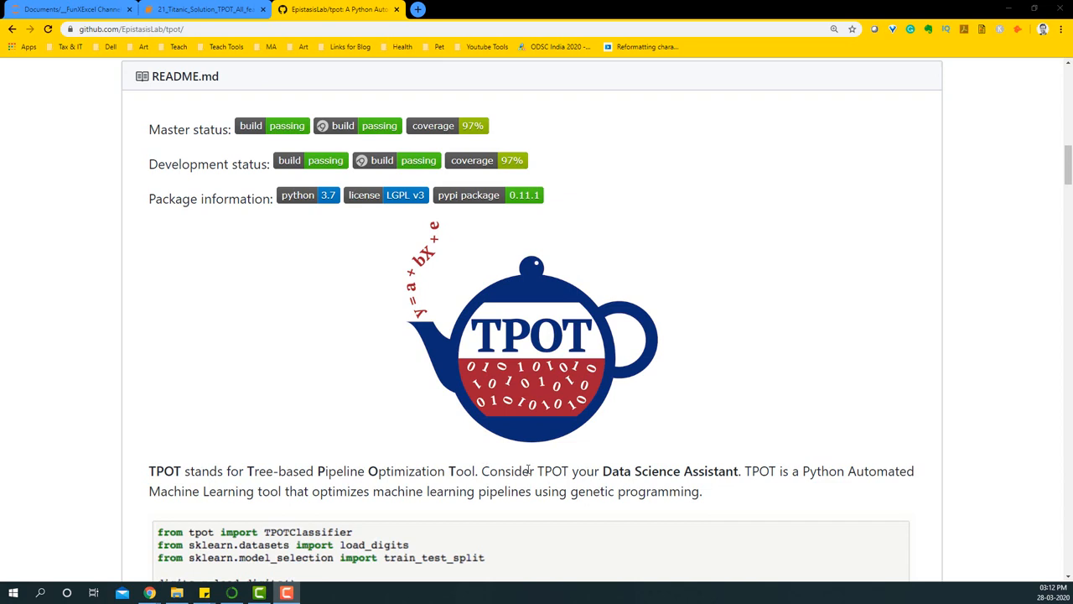
mouse_move(654, 475)
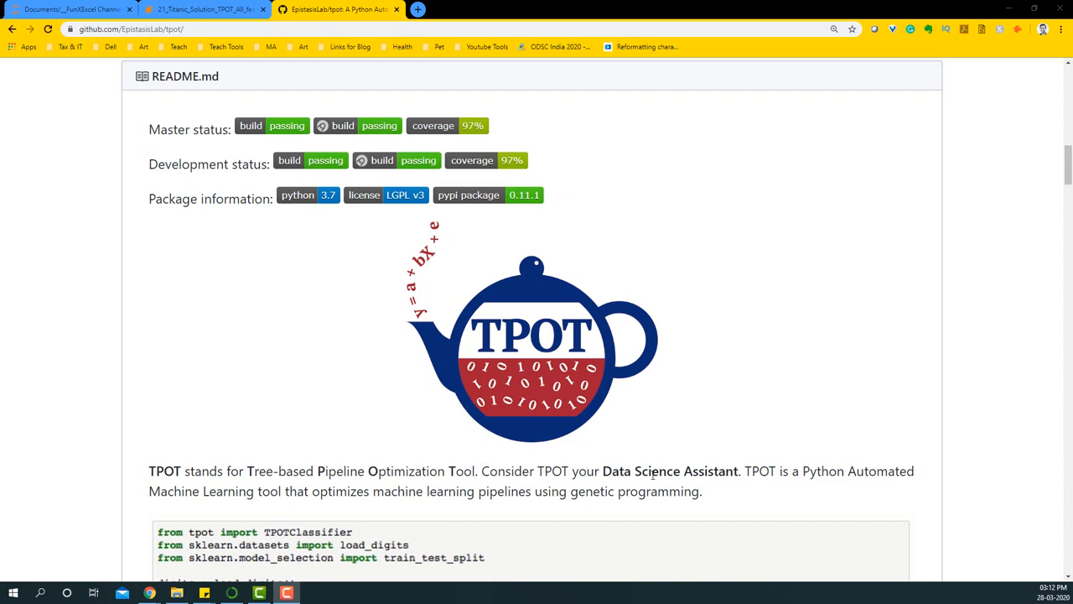
mouse_move(426, 512)
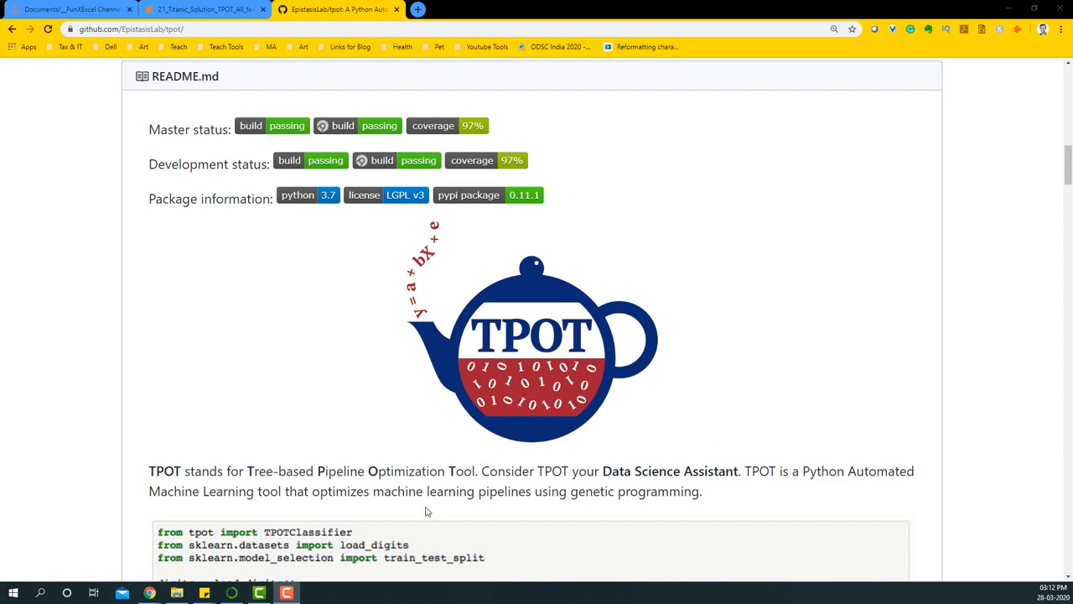
scroll("down", 3)
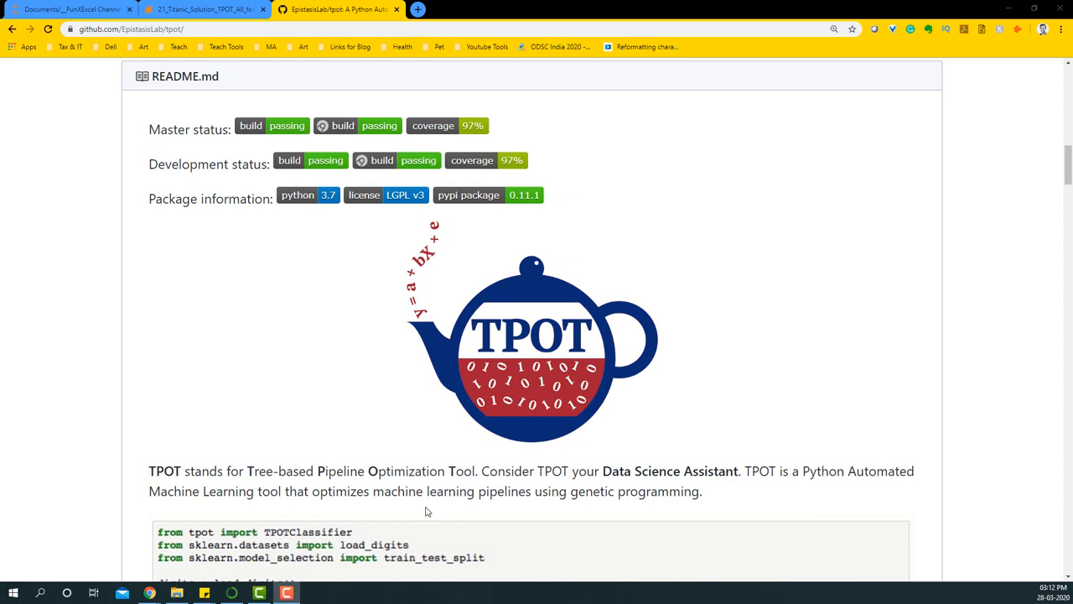
mouse_move(235, 485)
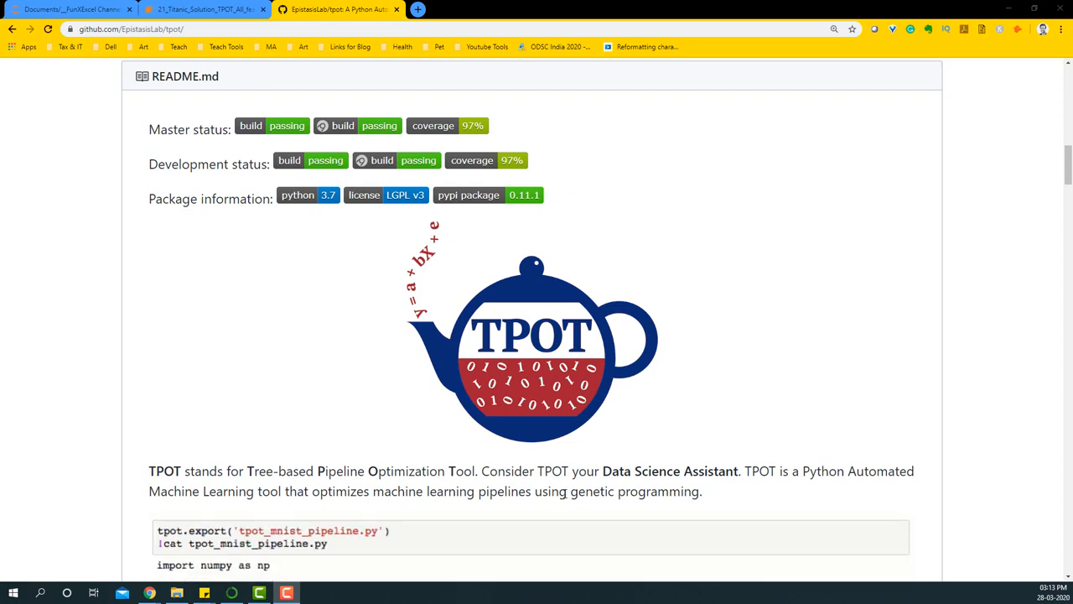
left_click_drag(160, 469, 702, 492)
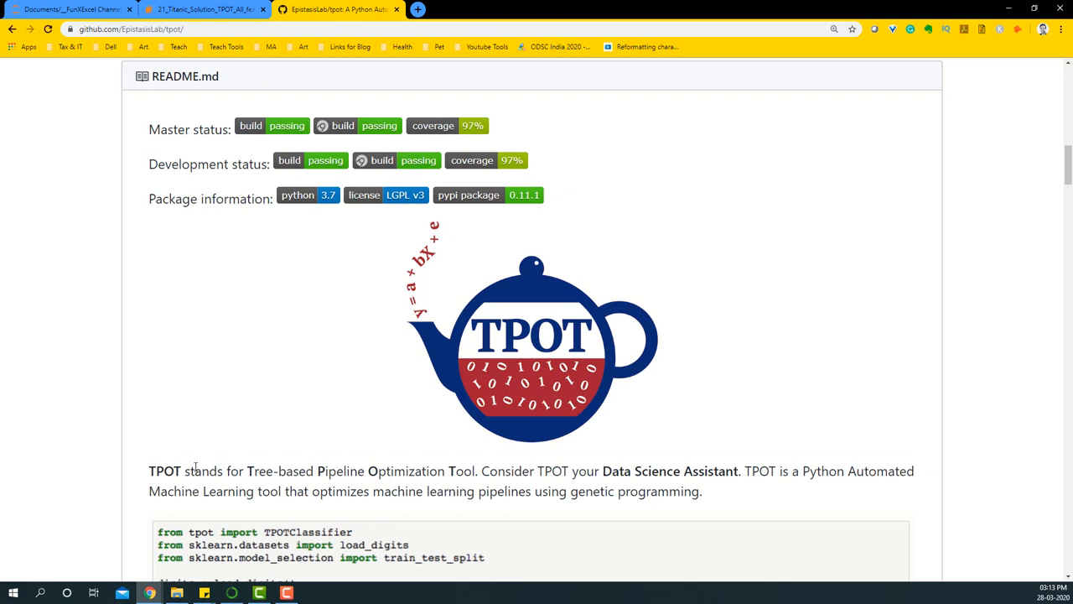
mouse_move(252, 271)
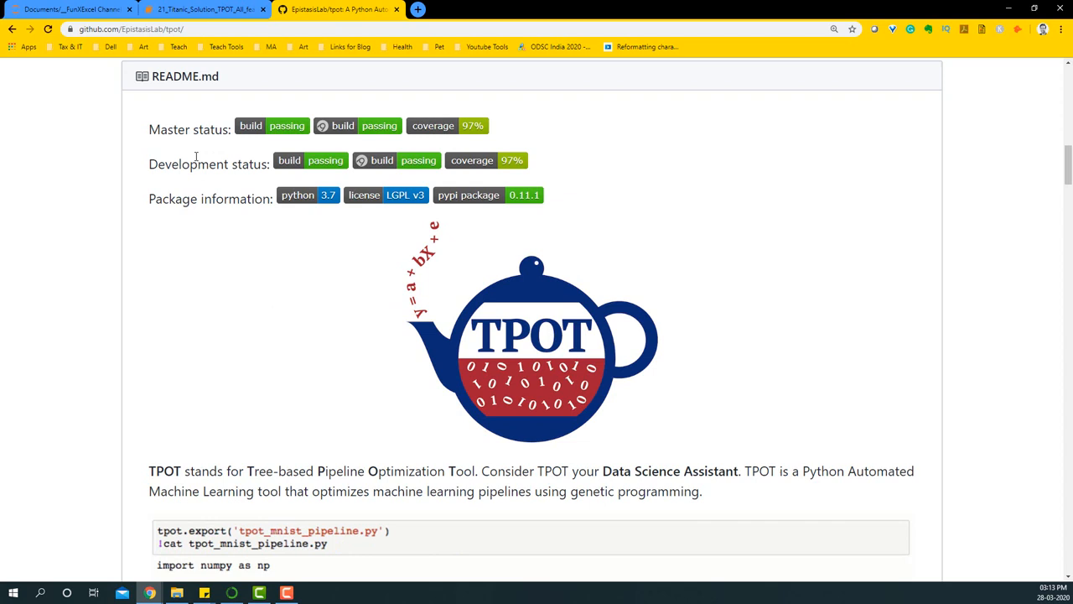
left_click(204, 10)
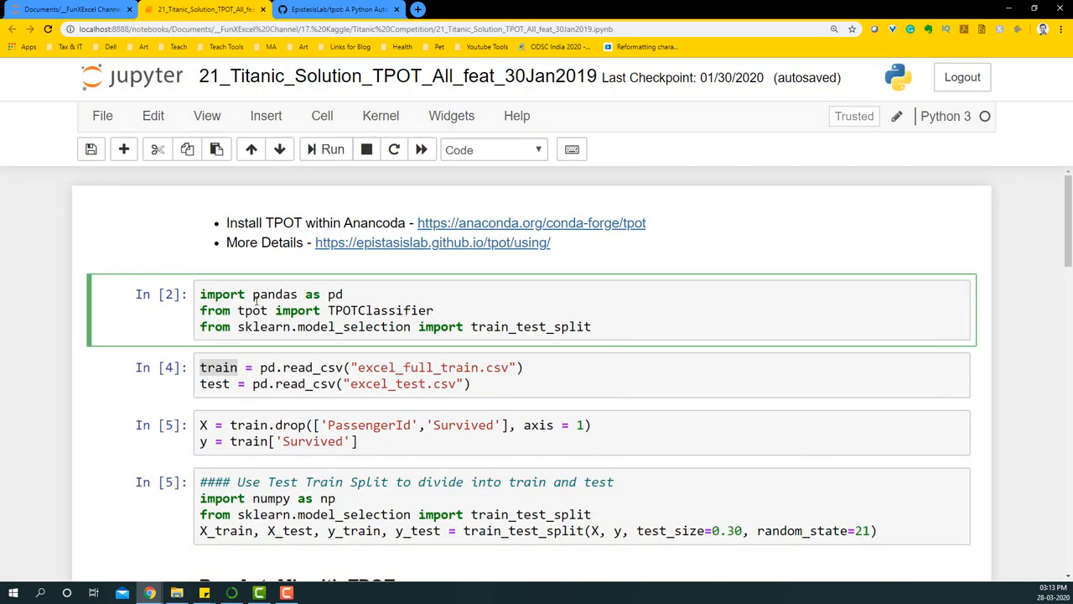
Step: Rerun the imports and read_csv cells and move down toward the feature/target and split cells
left_click(256, 310)
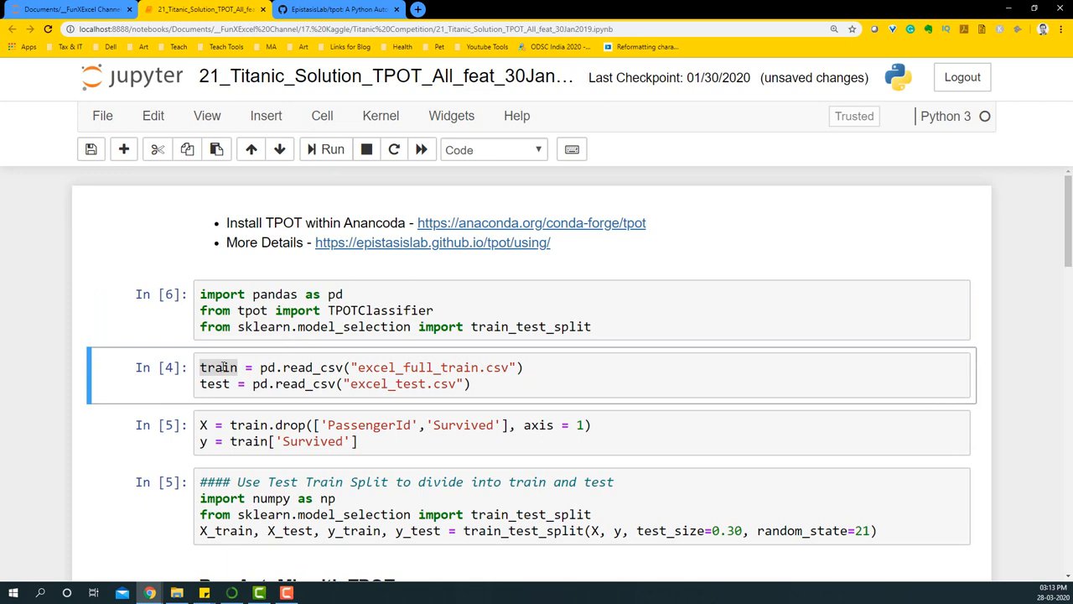
left_click(369, 379)
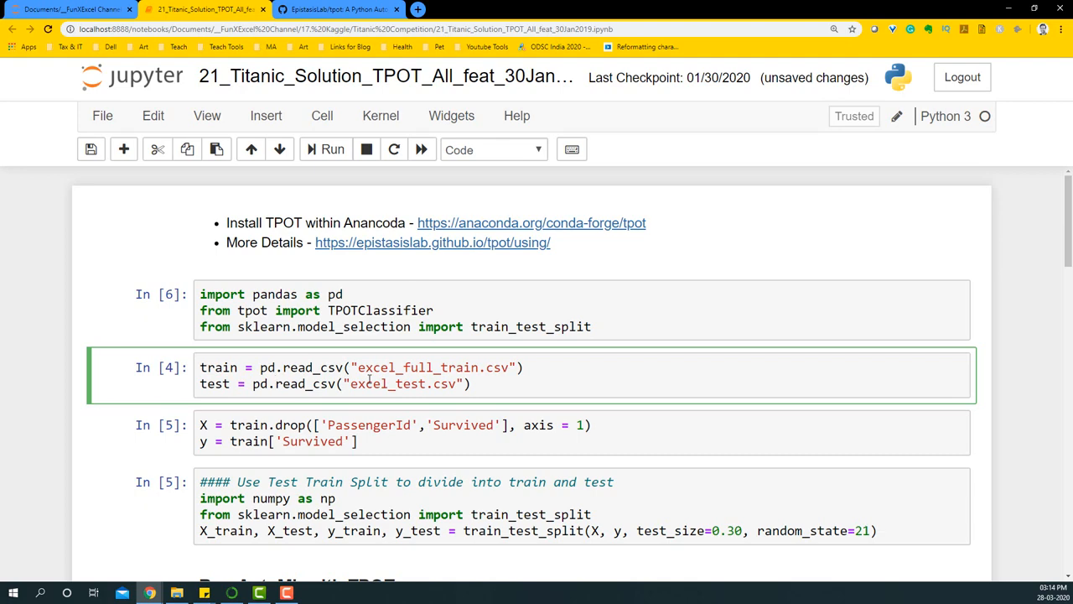
scroll("down", 3)
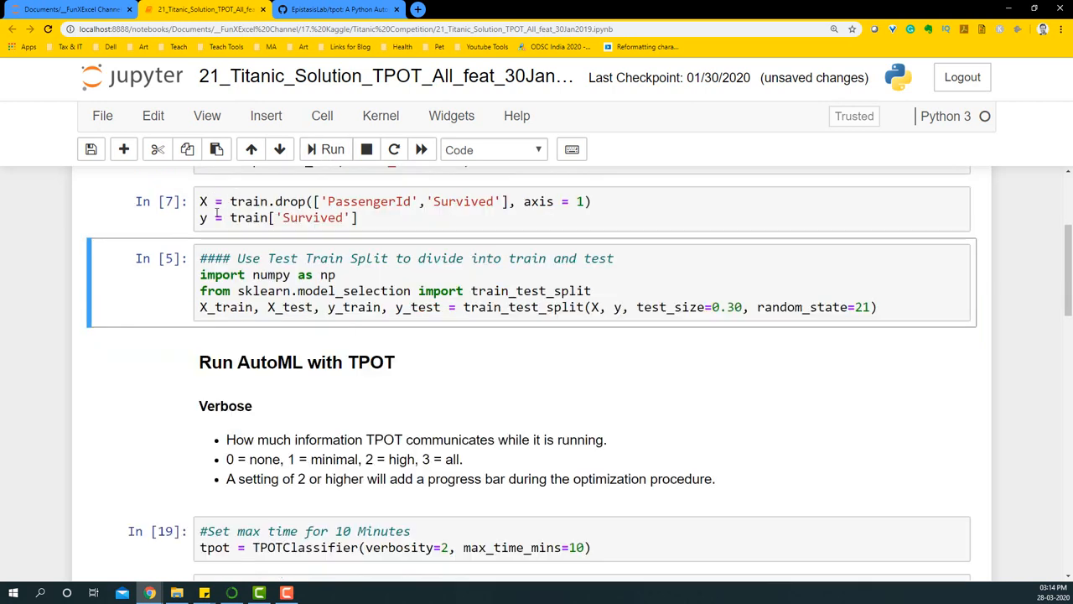
mouse_move(290, 305)
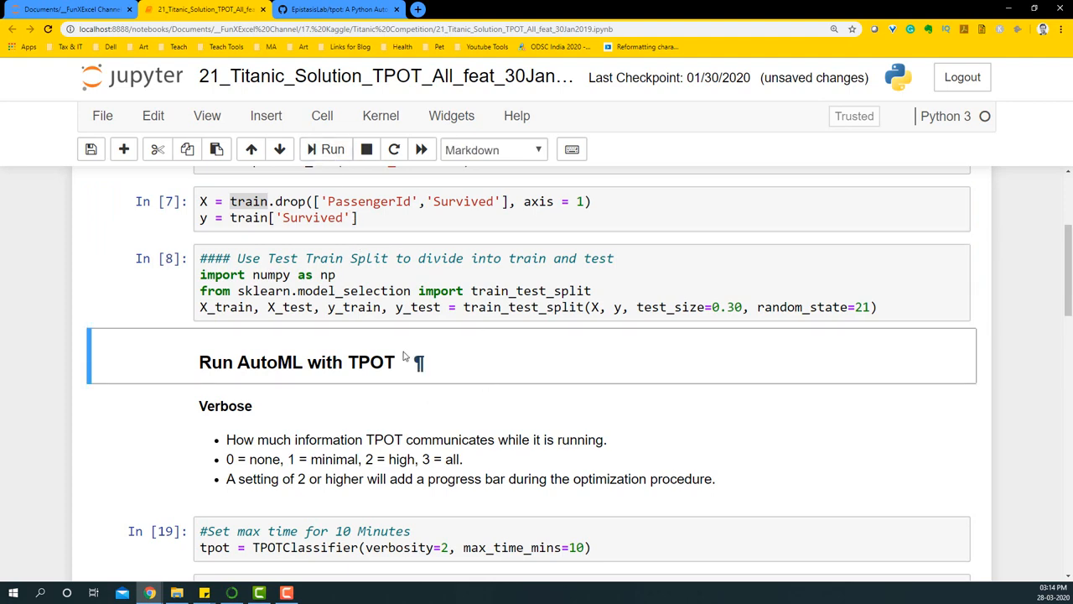
scroll("down", 3)
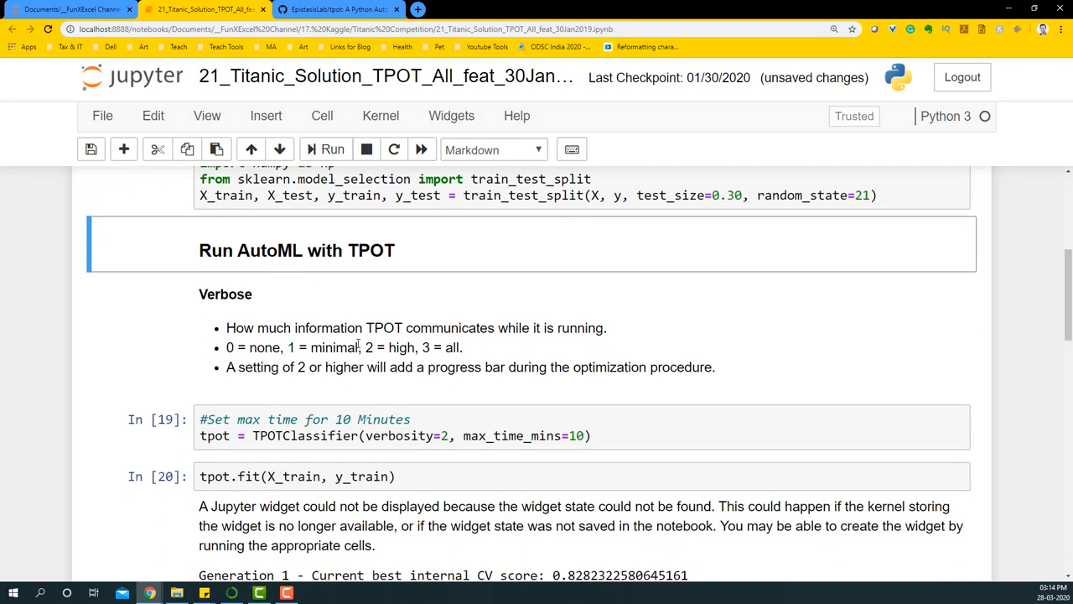
scroll("down", 3)
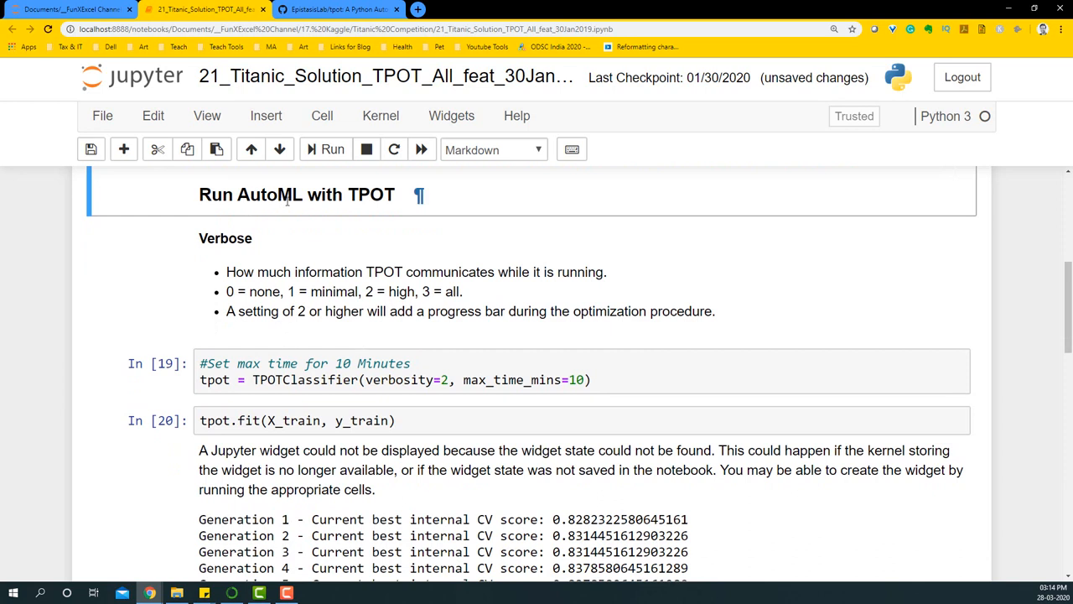
mouse_move(214, 379)
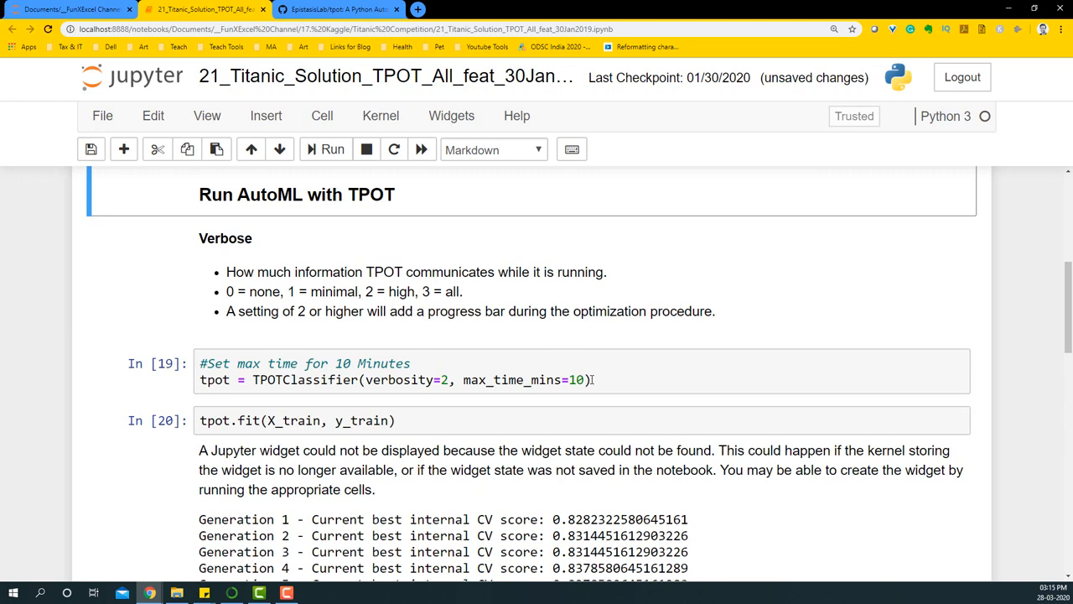
left_click(378, 379)
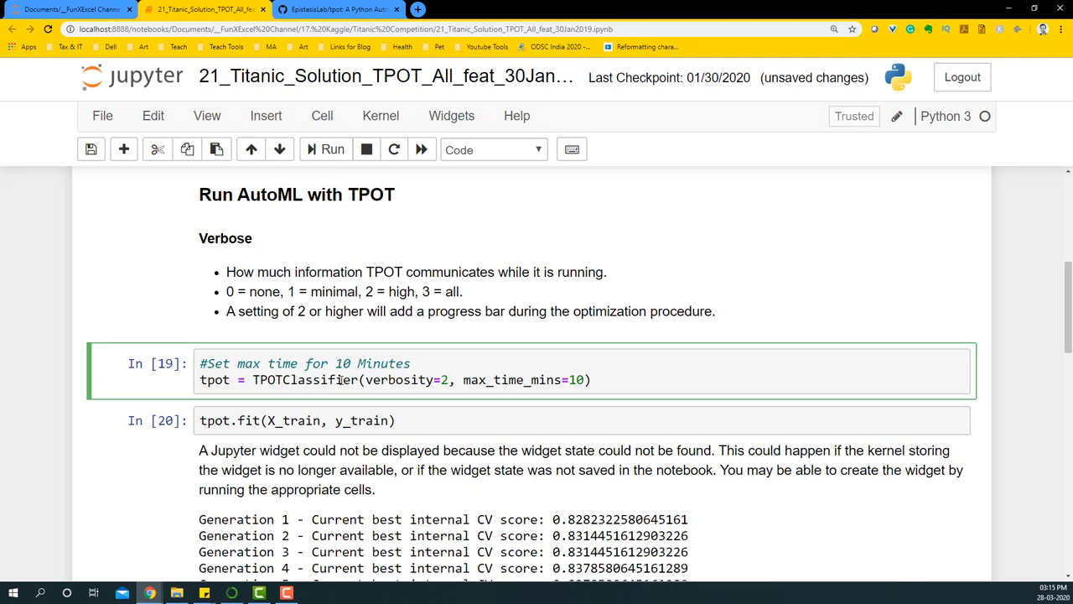
left_click(342, 379)
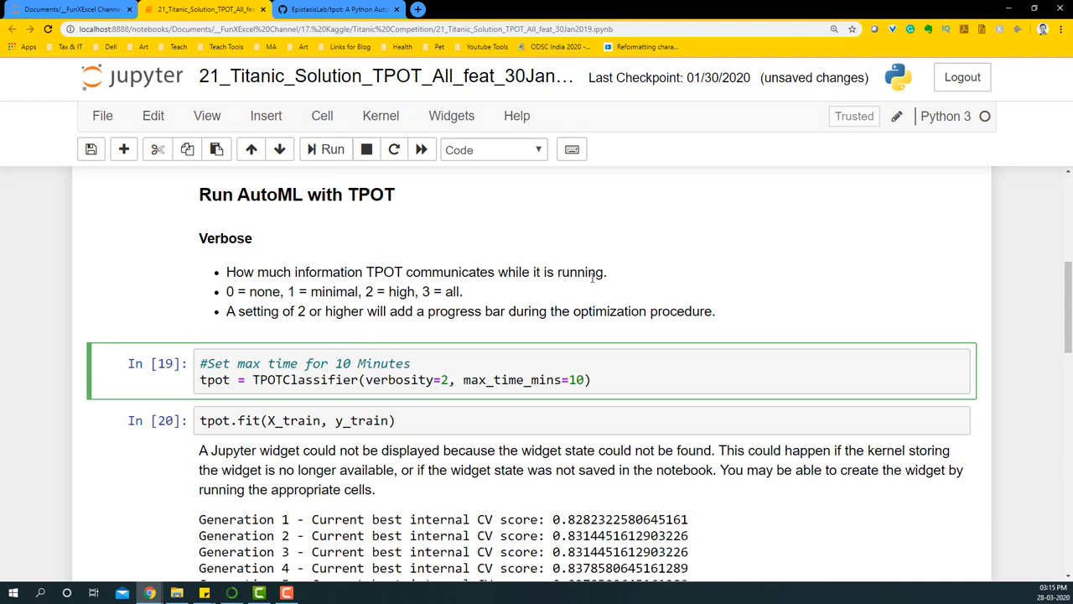
mouse_move(423, 501)
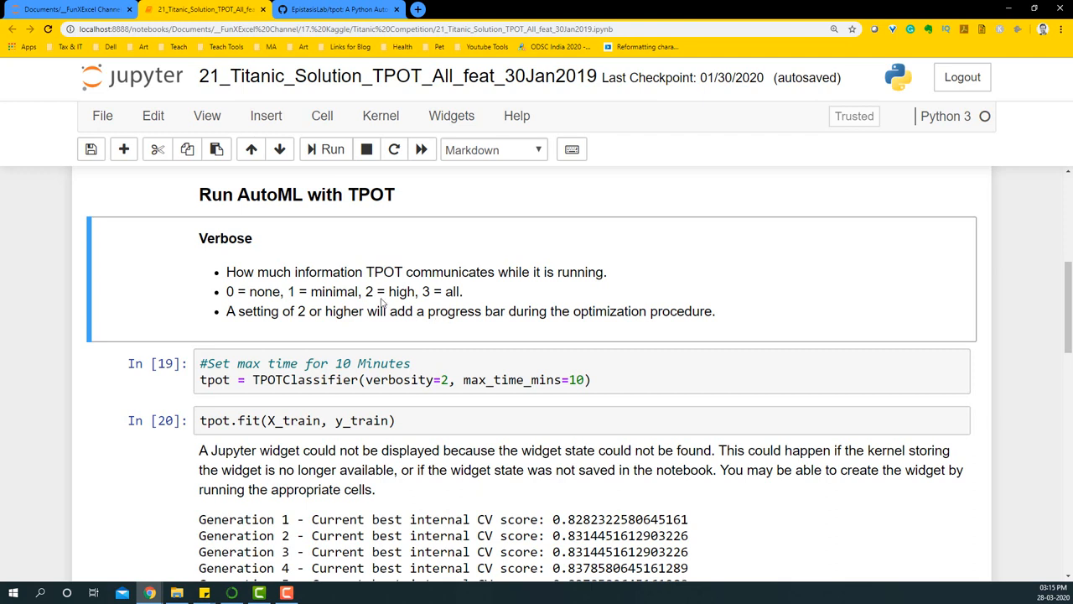
mouse_move(385, 352)
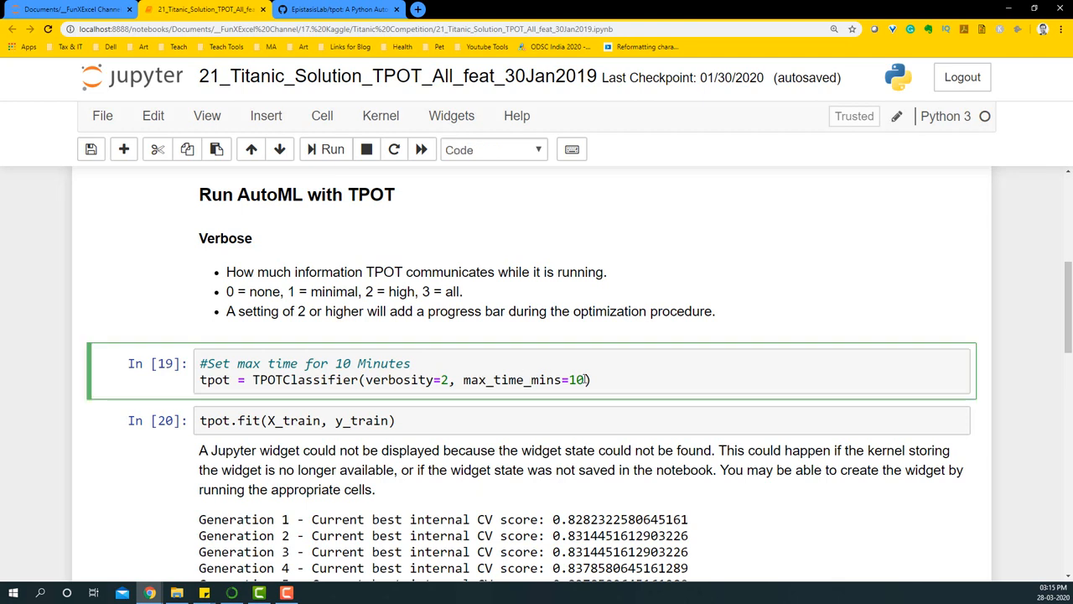
Step: Set the TPOTClassifier max_time_mins to 1 and update the matching comment
double_click(576, 379)
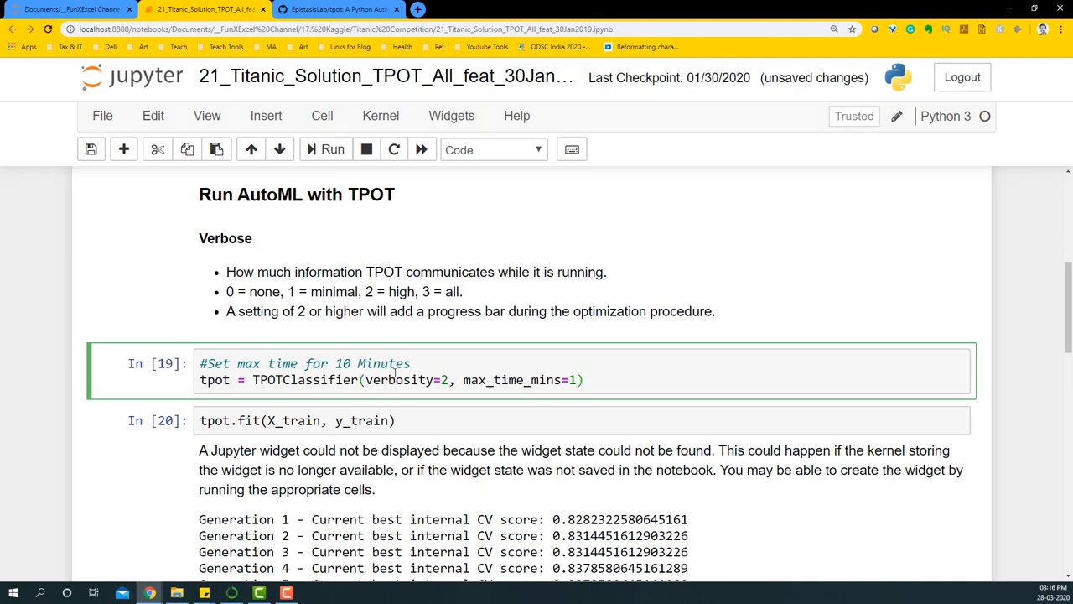
scroll("down", 3)
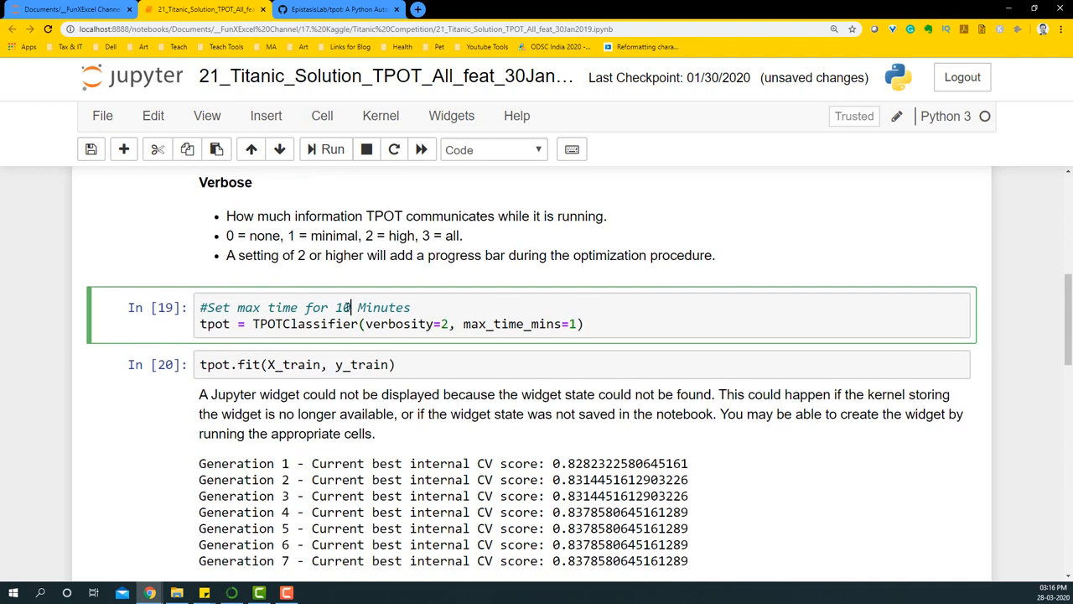
double_click(344, 307)
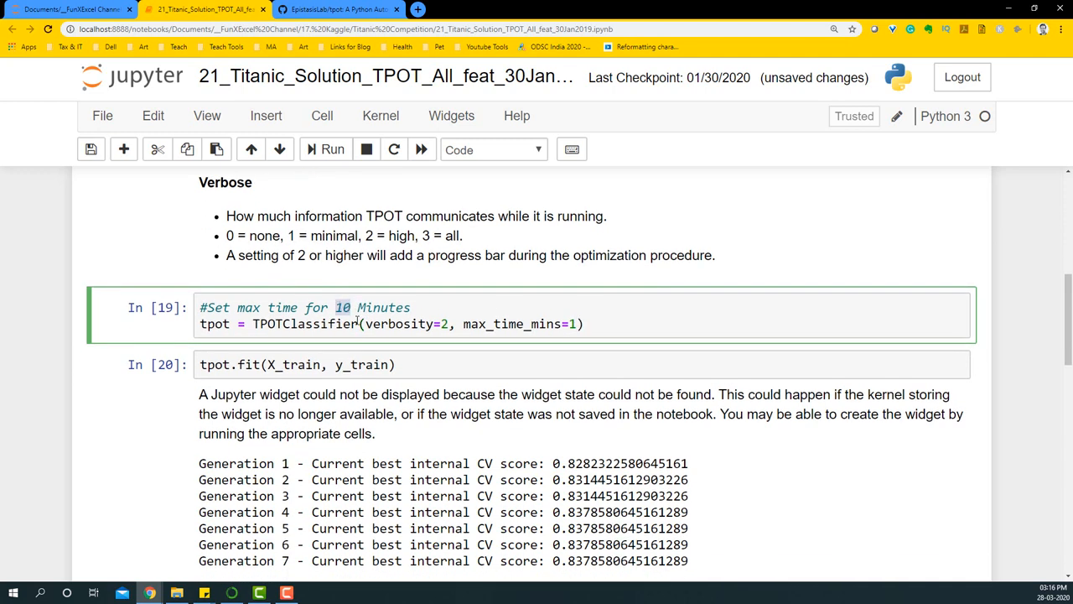
left_click(359, 324)
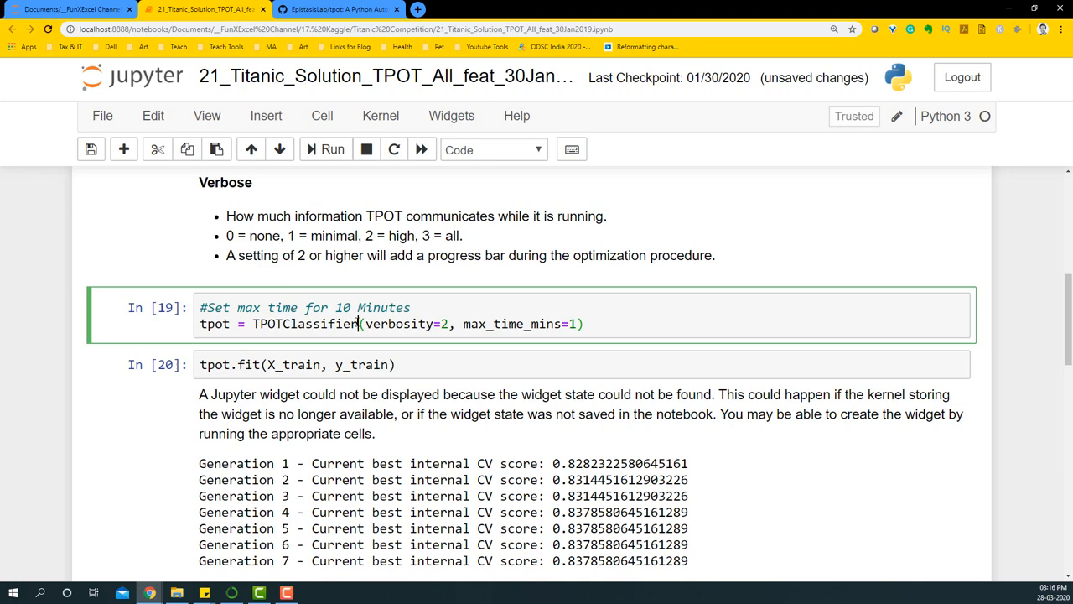
Step: Fit the TPOT classifier on X_train and y_train under the one-minute limit
scroll("down", 3)
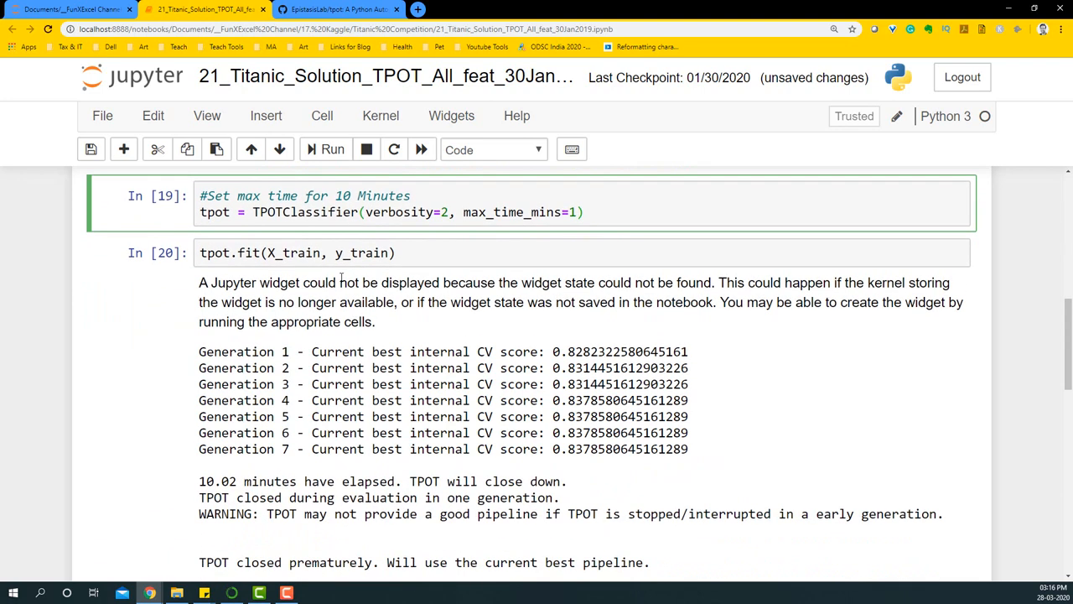
scroll("down", 3)
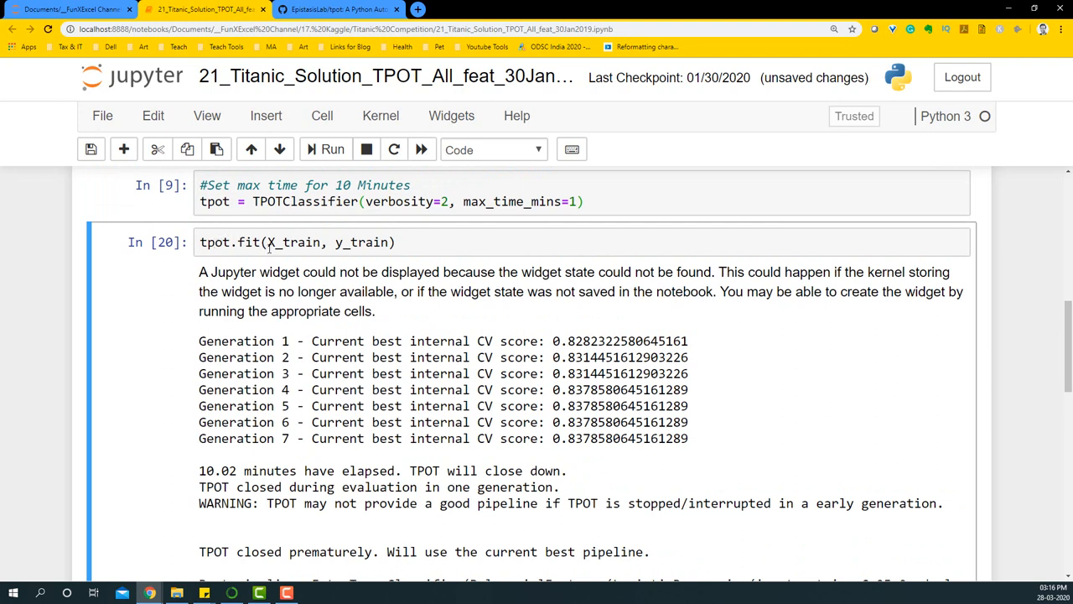
left_click(407, 242)
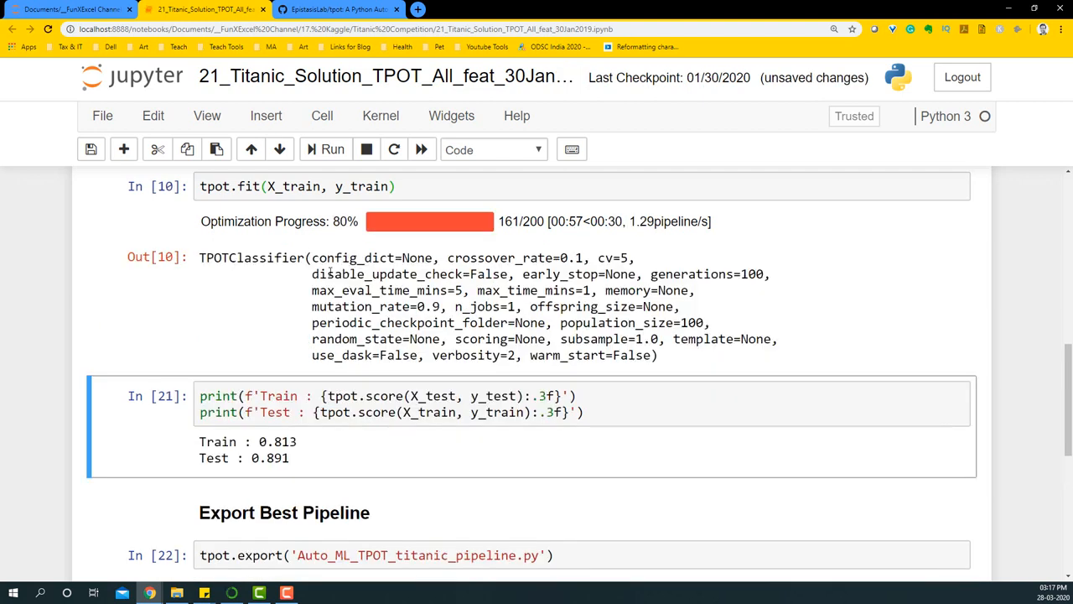
mouse_move(328, 271)
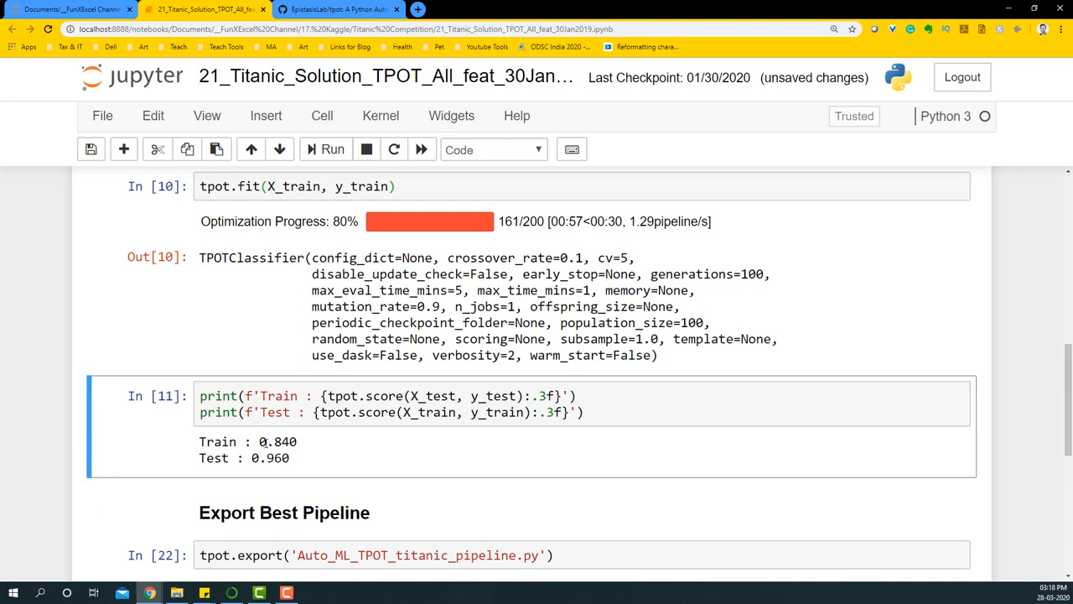
Step: Highlight the recomputed Train score 0.840 alongside Test 0.960
double_click(277, 441)
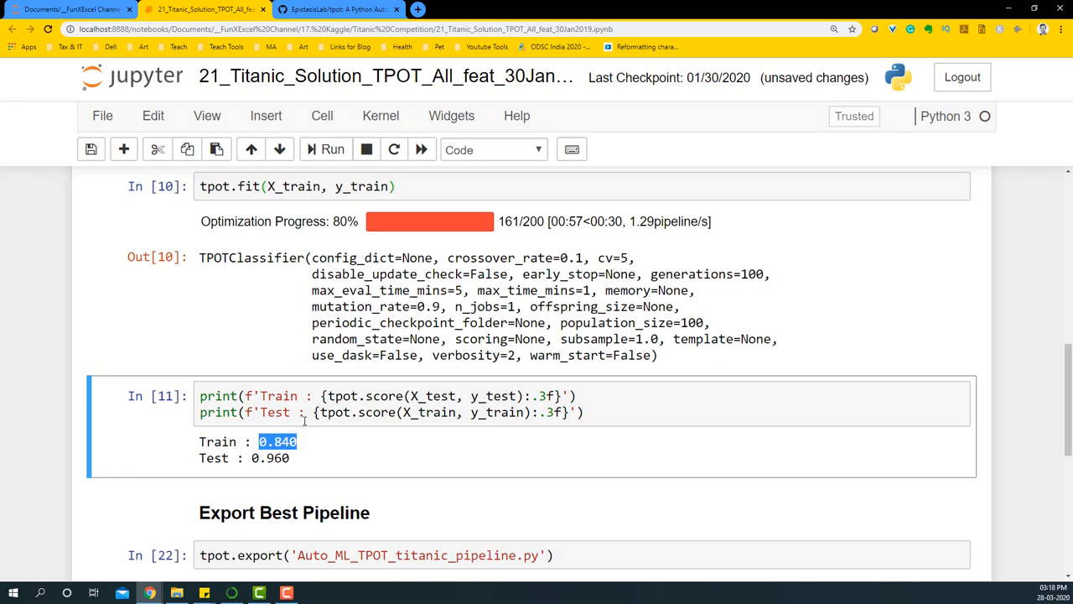
left_click(319, 396)
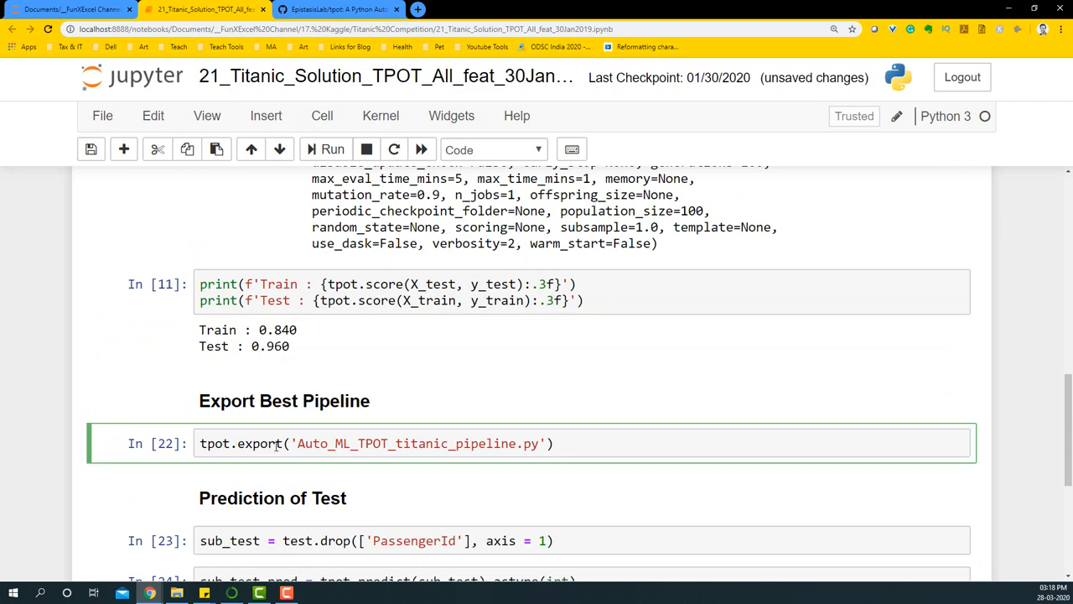
Step: Run tpot.export to write Auto_ML_TPOT_titanic_pipeline.py
scroll("down", 3)
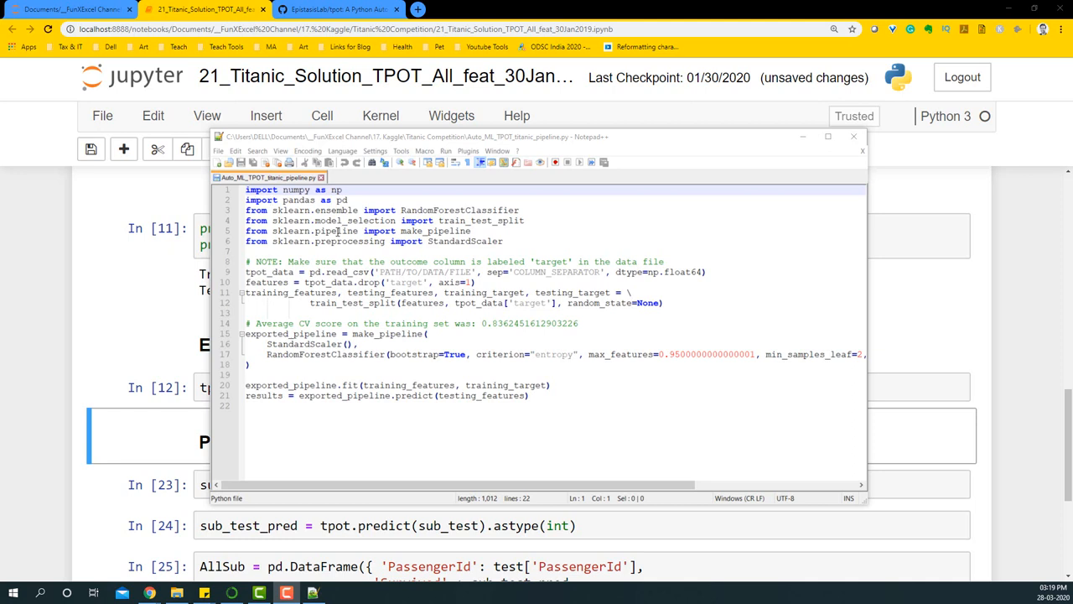
Step: Mark the placeholder data file path and the StandardScaler step in the exported script
left_click_drag(245, 190, 503, 242)
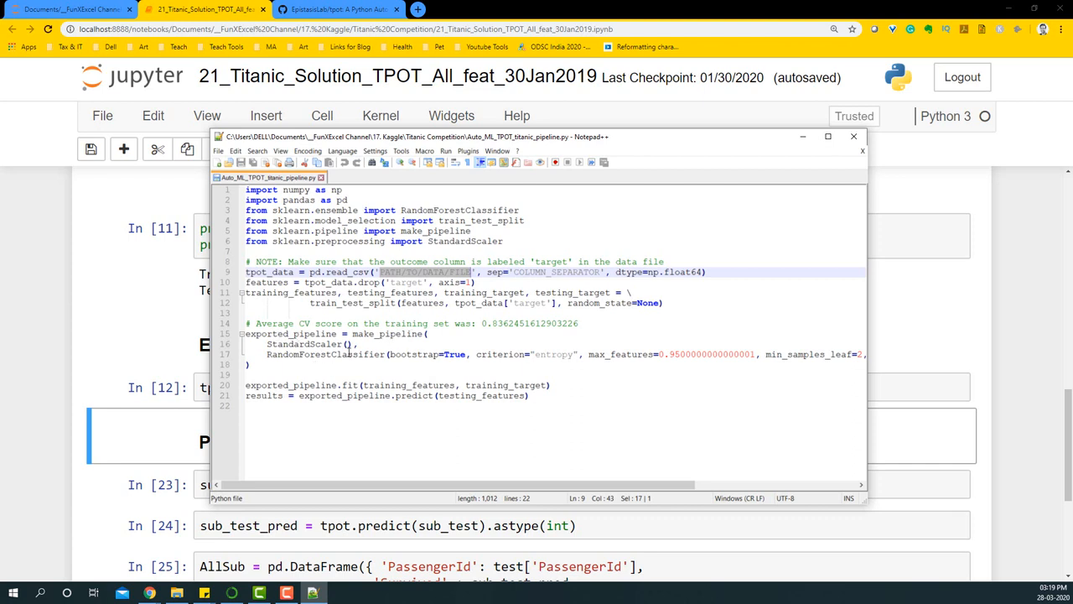
left_click(315, 344)
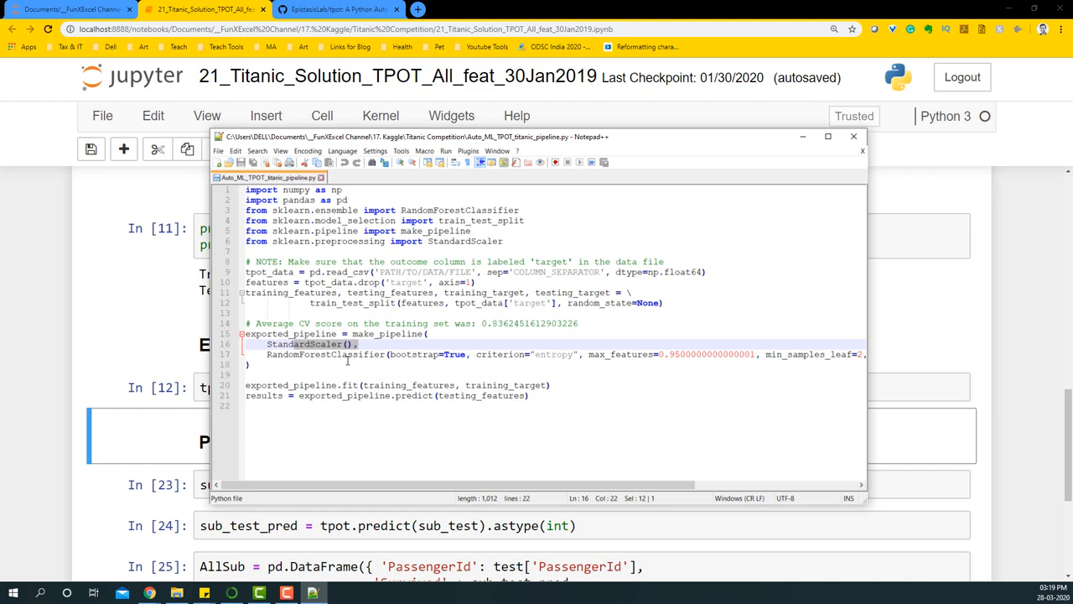
double_click(325, 354)
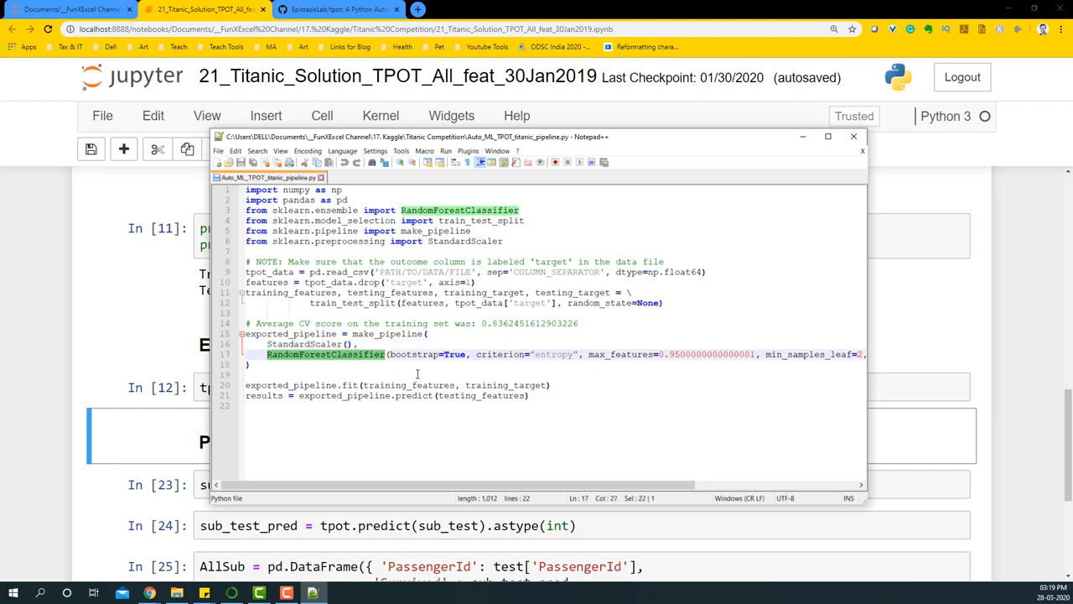
mouse_move(557, 444)
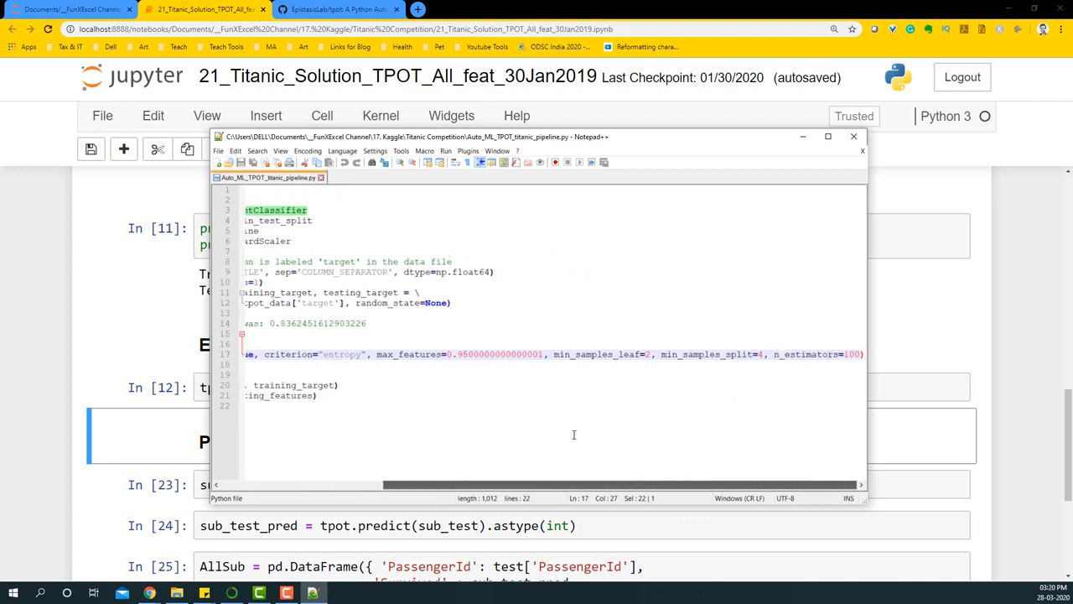
mouse_move(650, 386)
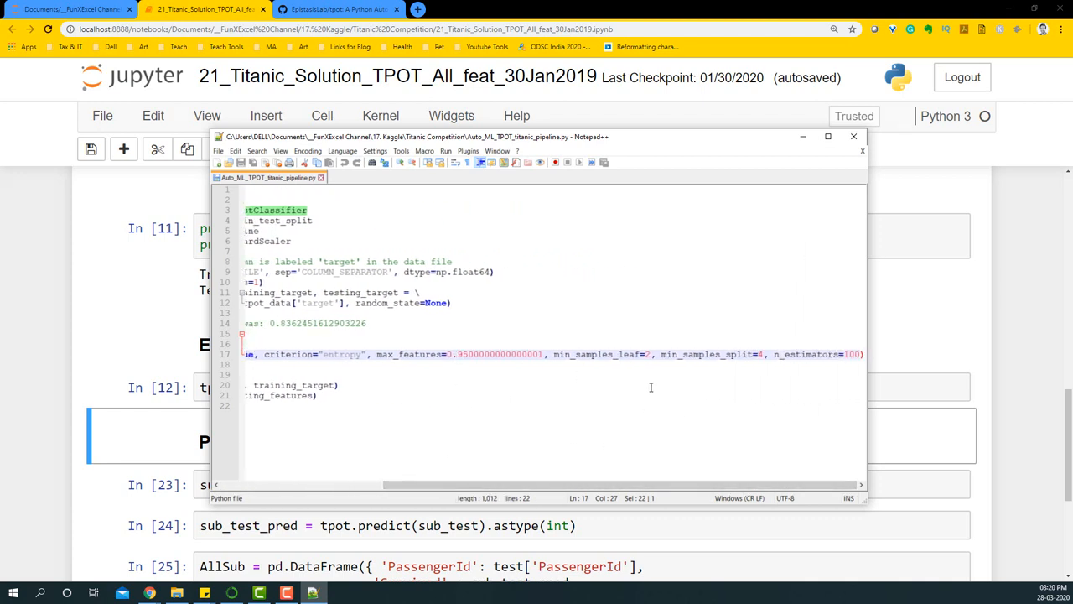
mouse_move(847, 360)
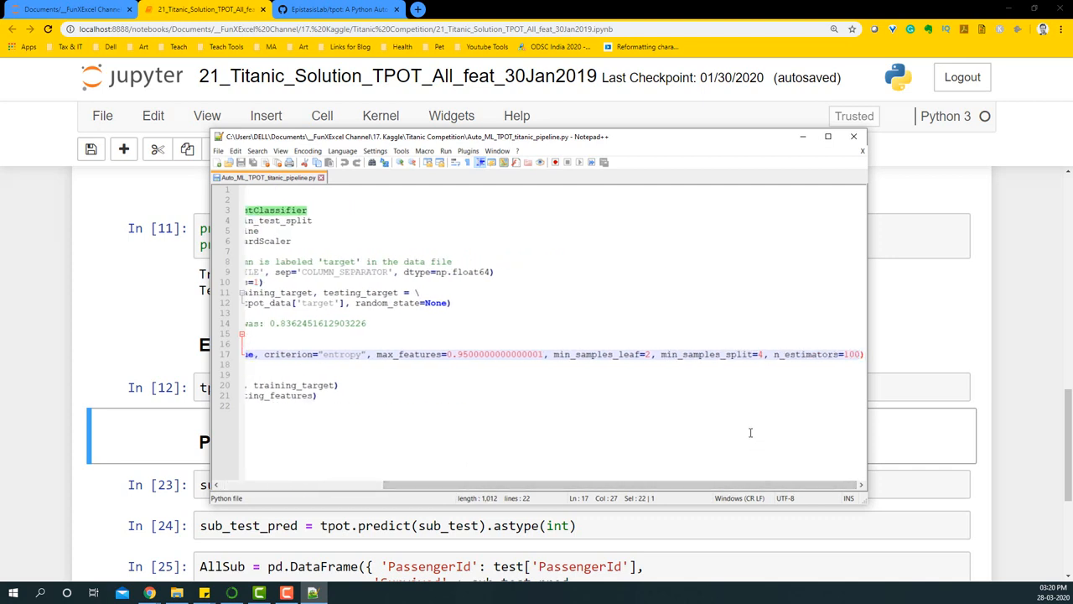
Step: Highlight the RandomForestClassifier n_estimators=100 setting and the line producing predictions
double_click(851, 354)
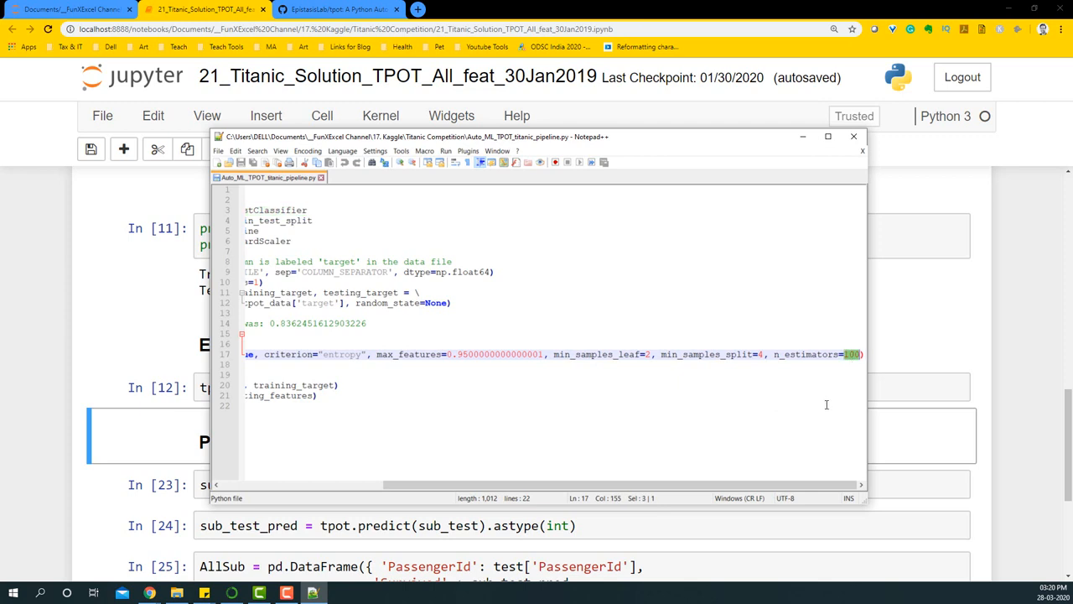
mouse_move(817, 413)
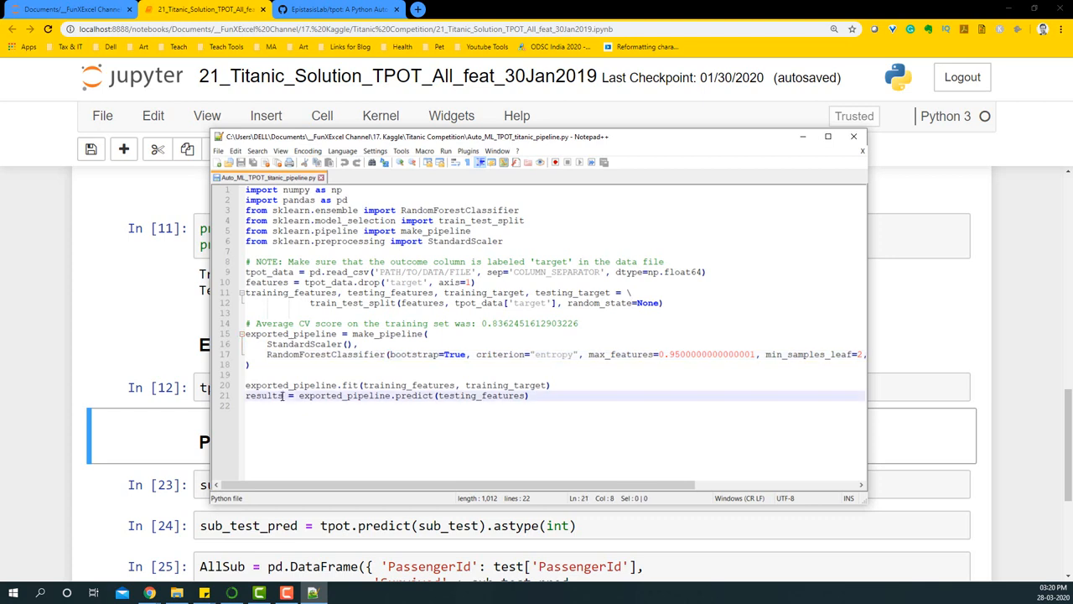
double_click(263, 395)
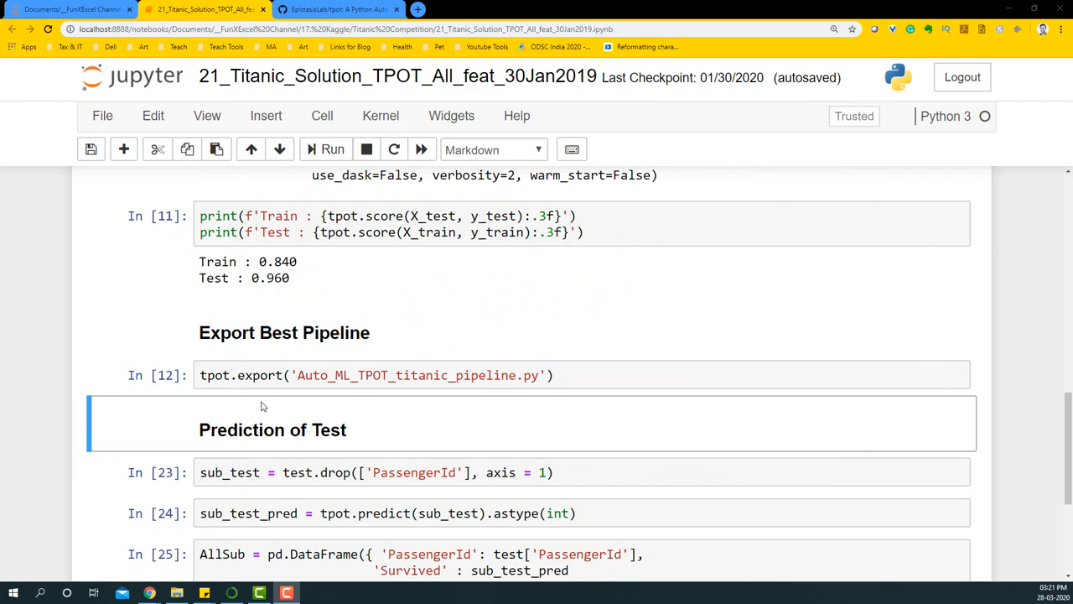
Step: Drop PassengerId, predict the test set and save Auto_ML_TPOT_Titanic_Solution.csv
scroll("down", 3)
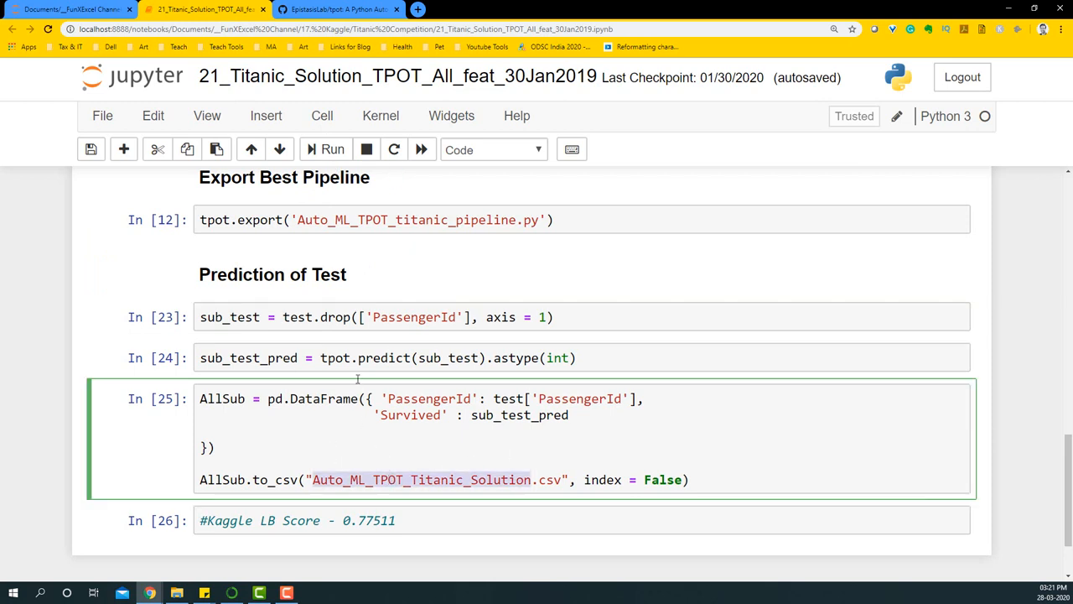
left_click(332, 150)
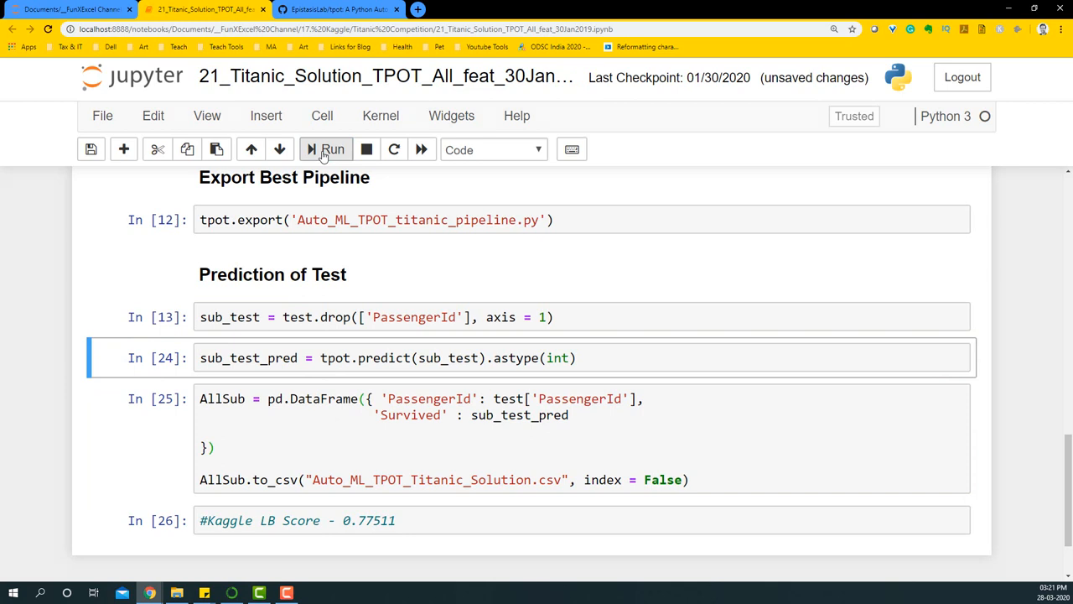
left_click(326, 149)
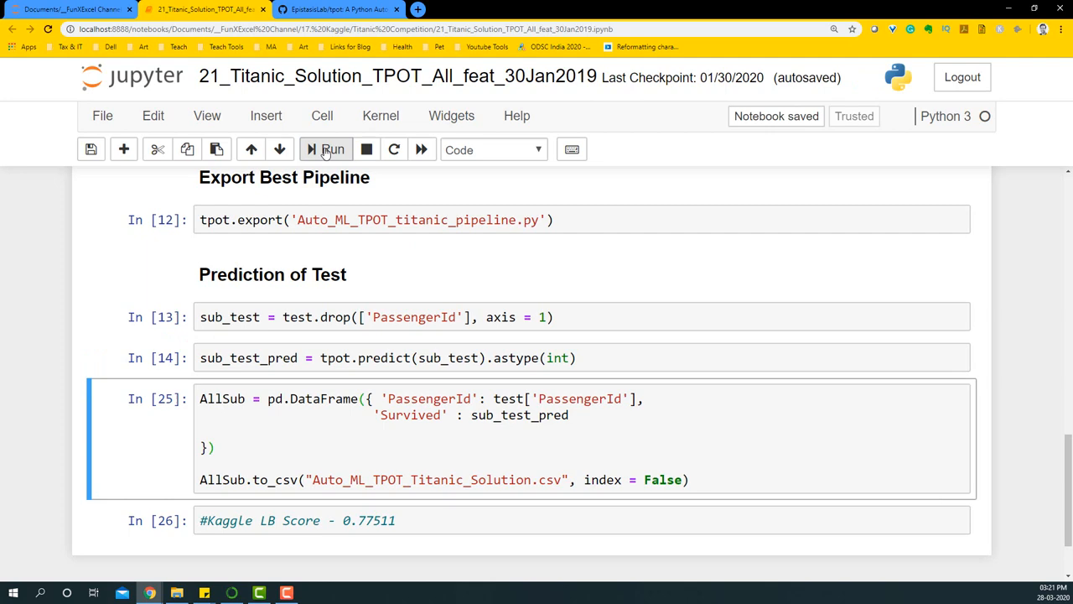
left_click(332, 149)
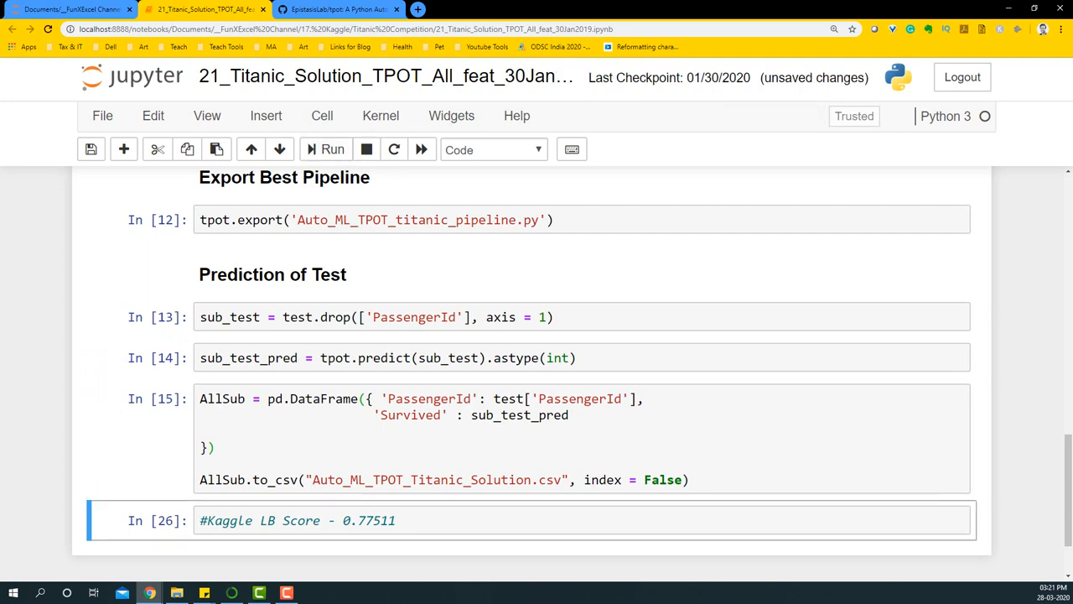
Step: Upload Auto_ML_TPOT_Titanic_Solution.csv to the Titanic competition and make the submission
left_click(470, 10)
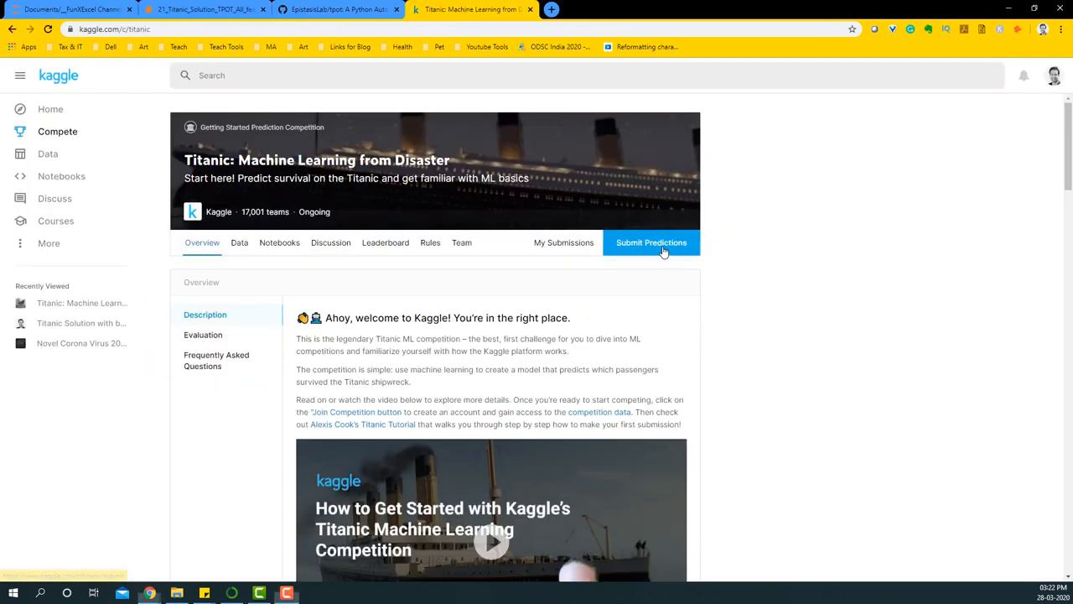
left_click(650, 242)
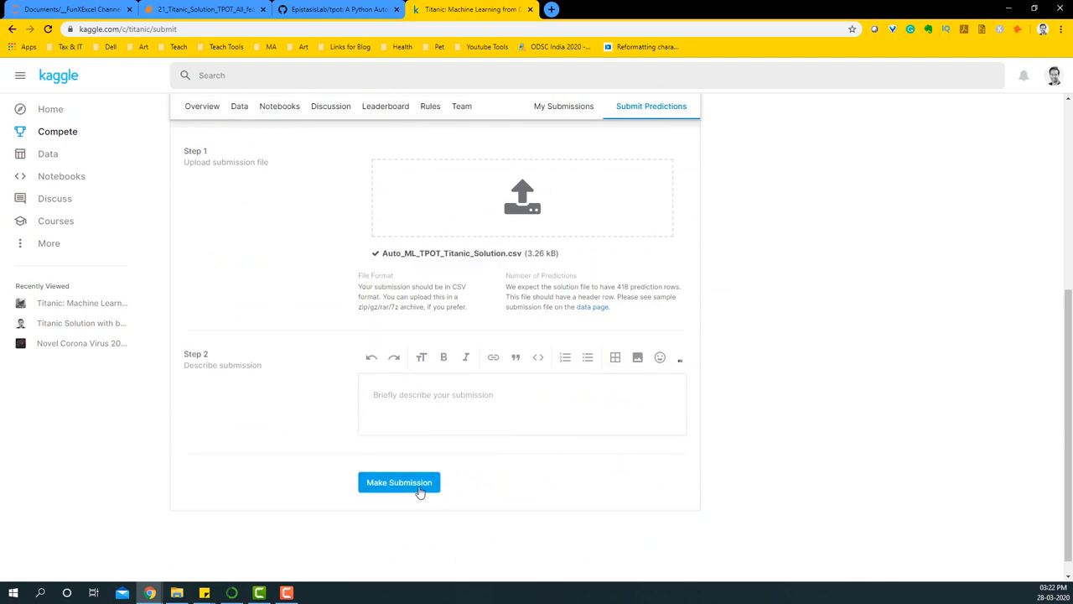
left_click(400, 483)
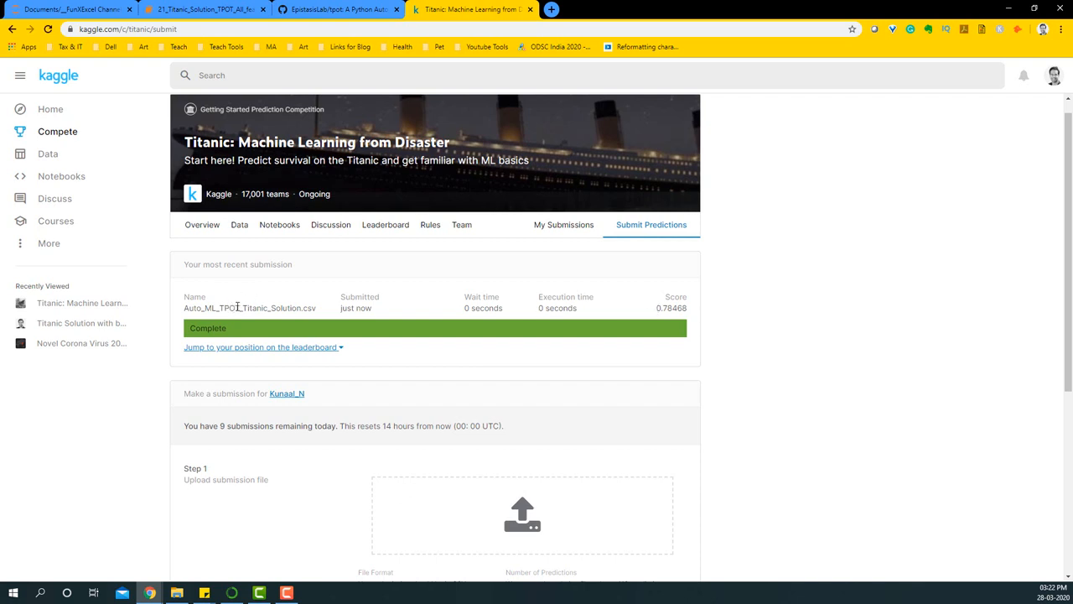
mouse_move(661, 307)
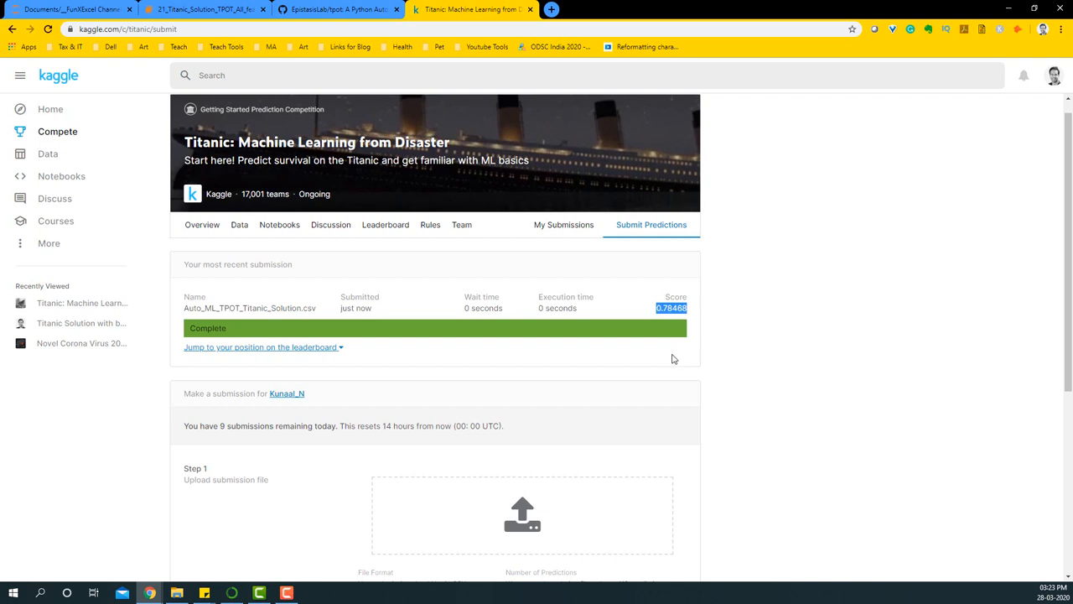
mouse_move(660, 351)
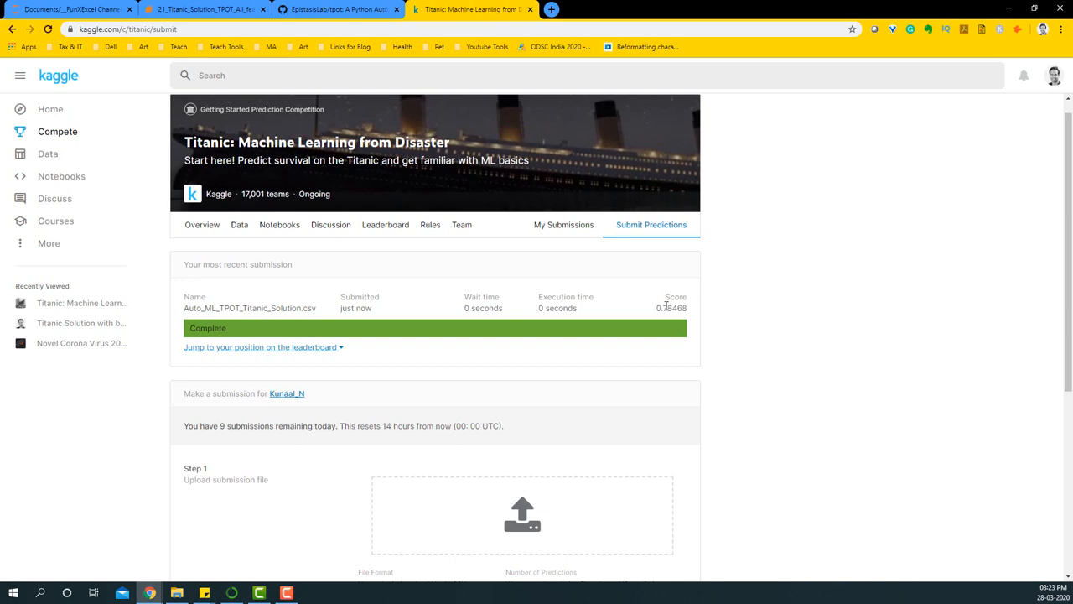
Step: Highlight the completed submission's public score 0.78468
double_click(669, 309)
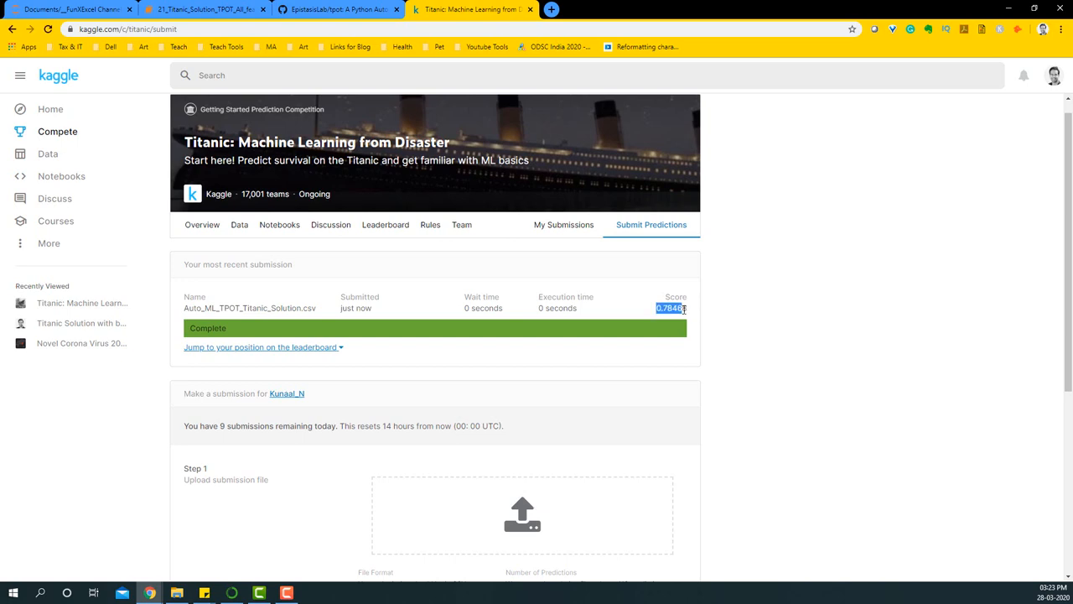